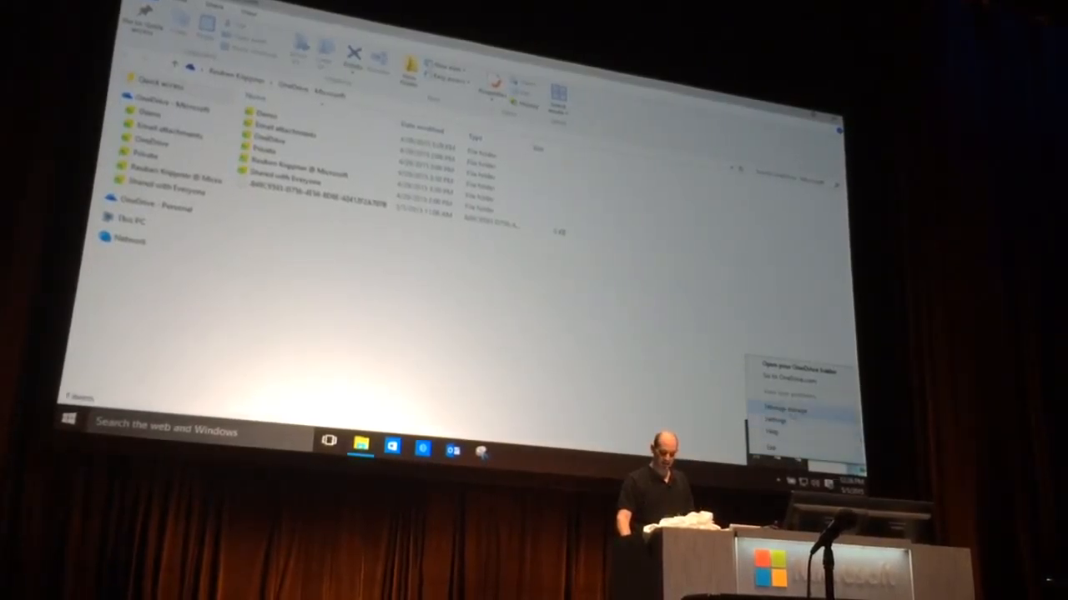
# Step: Bring up the OneDrive selective-sync folder list via Settings, showing all folders checked (2.7 GB)
pyautogui.click(775, 421)
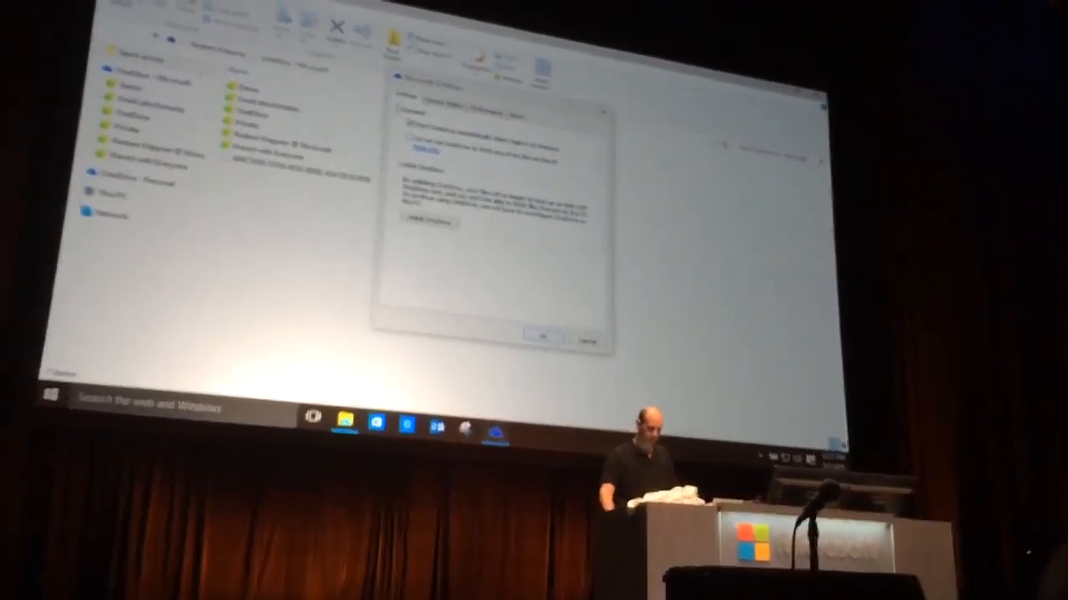
pyautogui.click(448, 100)
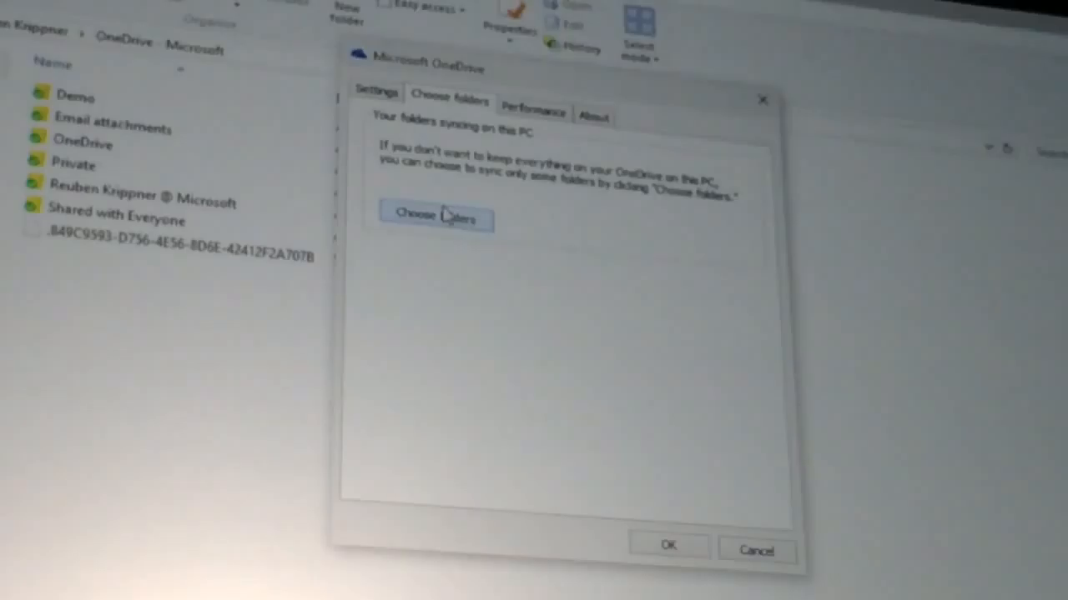
pyautogui.click(434, 219)
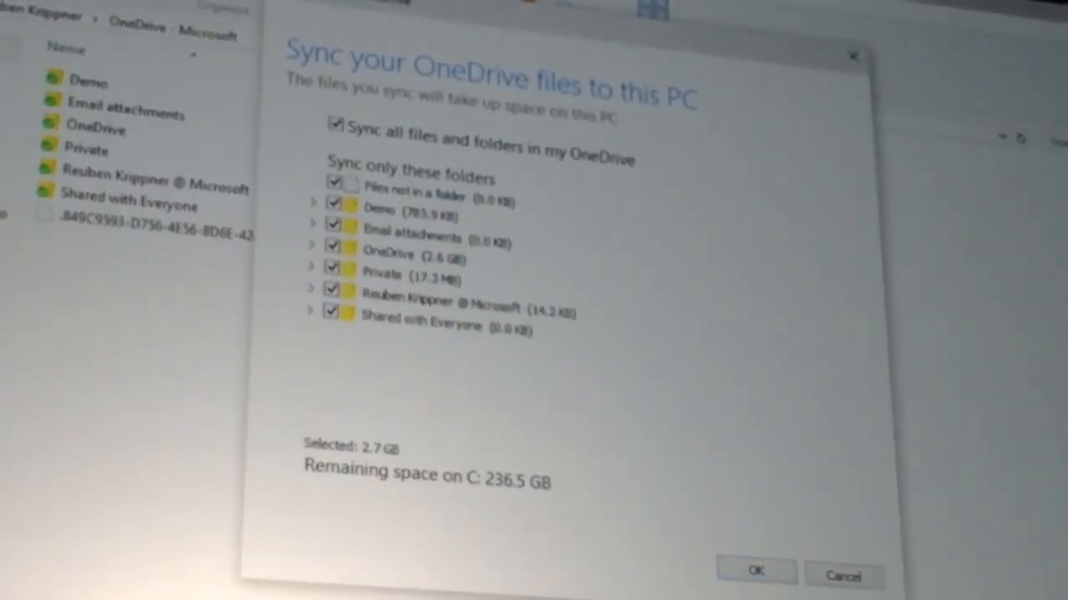